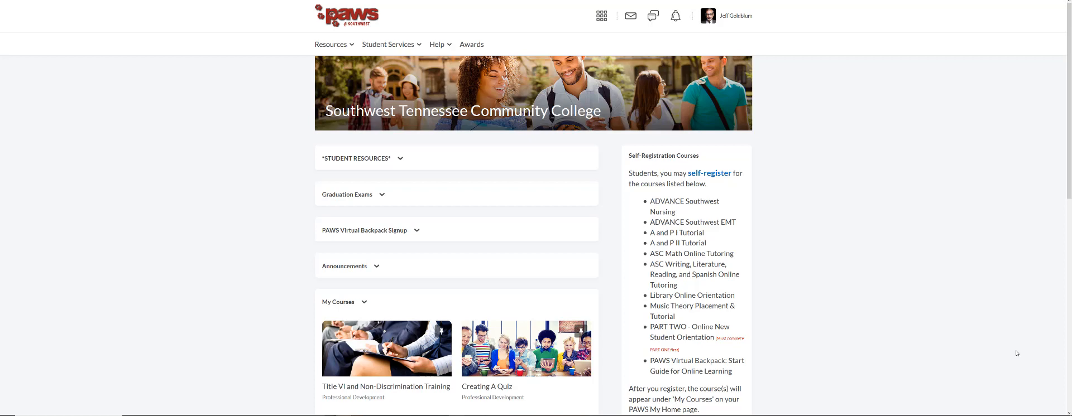
mouse_move(790, 235)
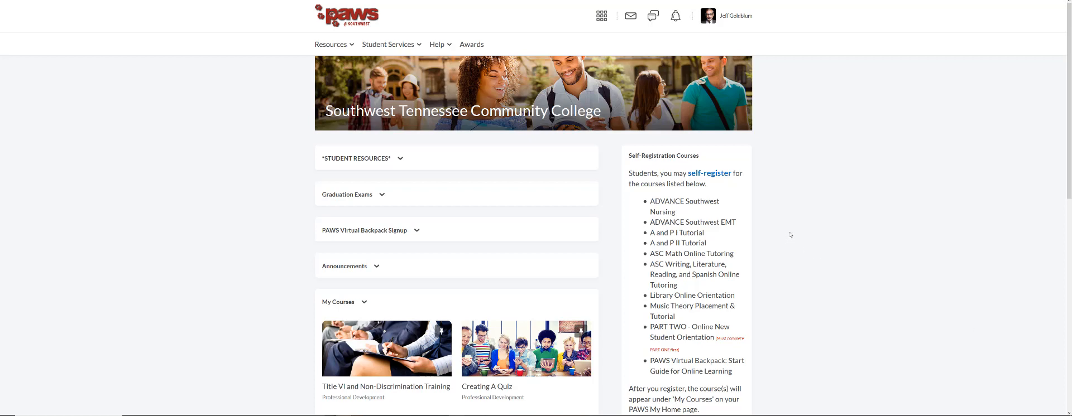
mouse_move(500, 143)
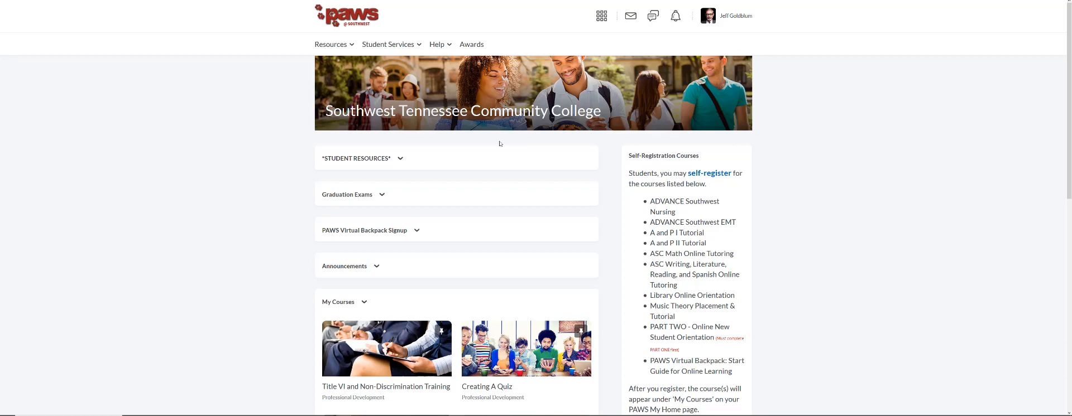
Scroll down to My Courses to reach The Secret Wisdom of the Chicken tile.
scroll("down", 3)
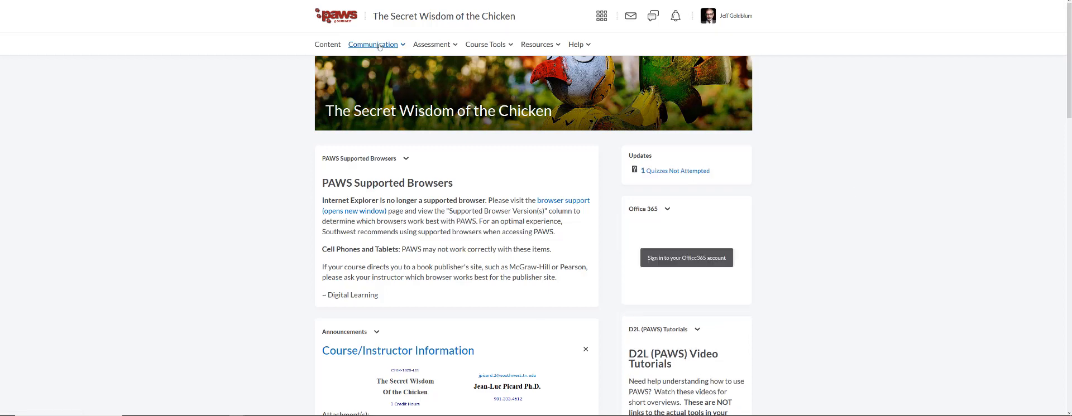
Choose Classlist from the course's Communication menu.
left_click(373, 44)
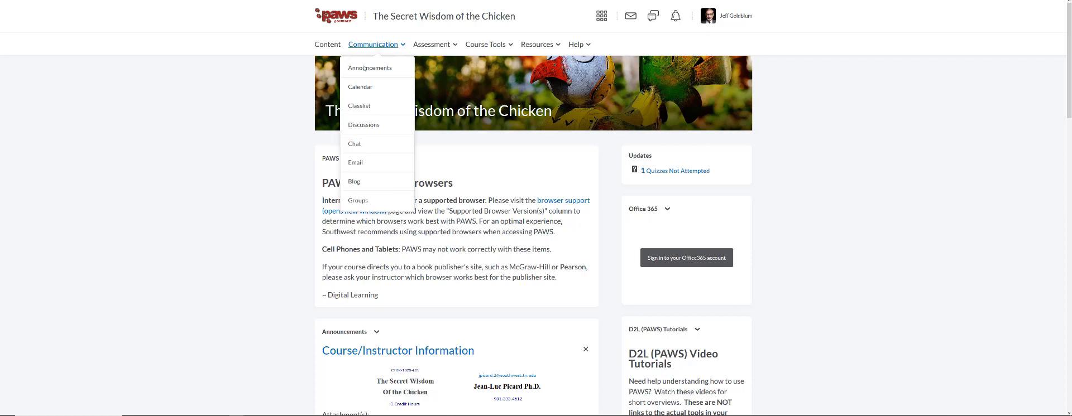
mouse_move(358, 105)
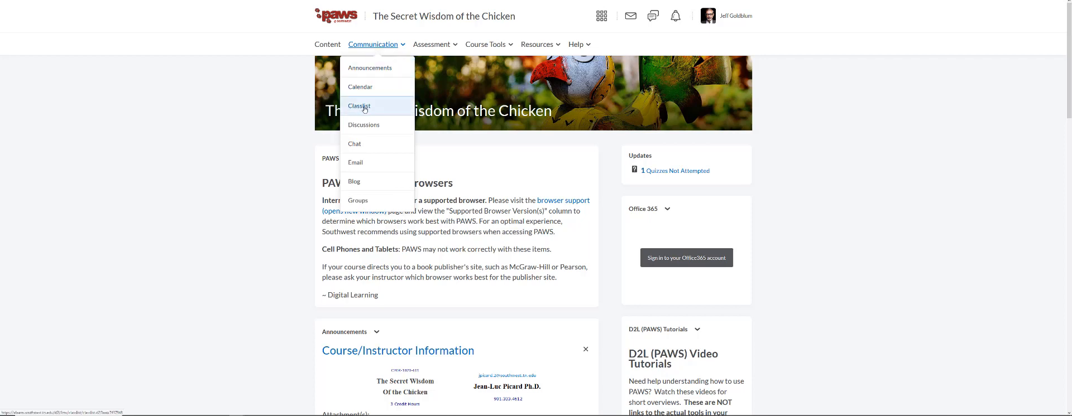
left_click(358, 106)
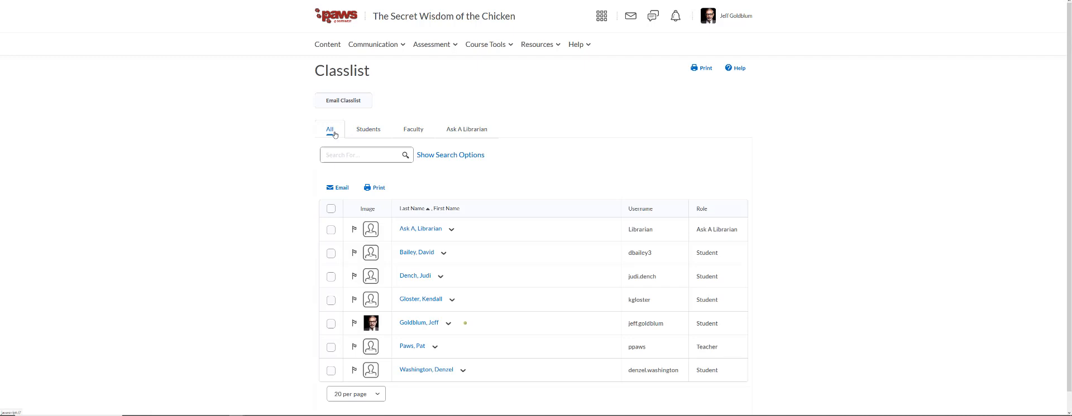
mouse_move(367, 130)
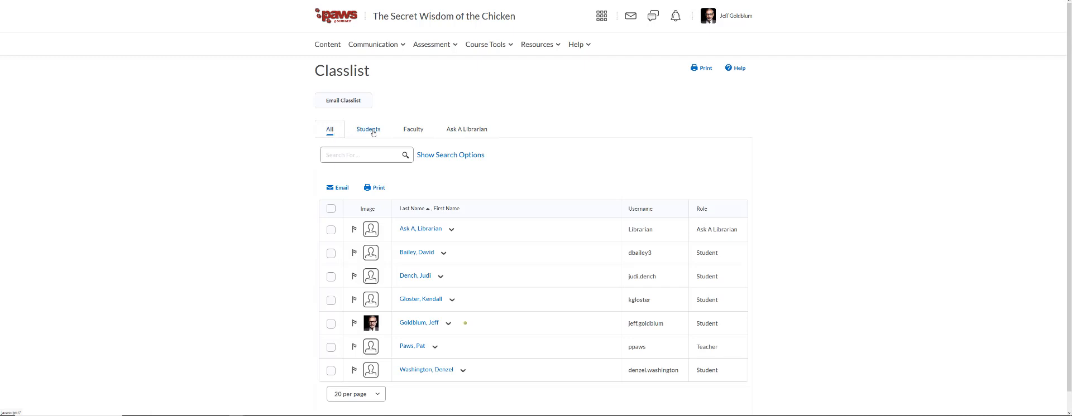
mouse_move(413, 130)
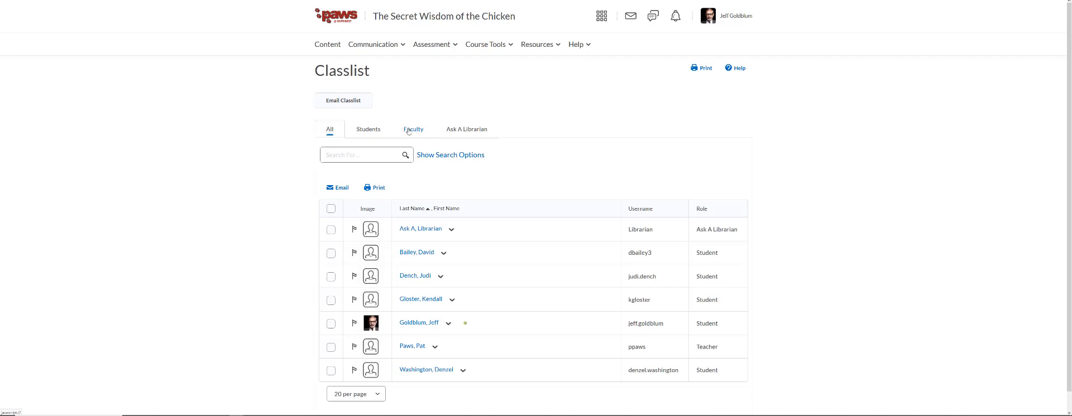
Filter the Classlist to Faculty and select teacher Pat Paws for emailing.
left_click(413, 130)
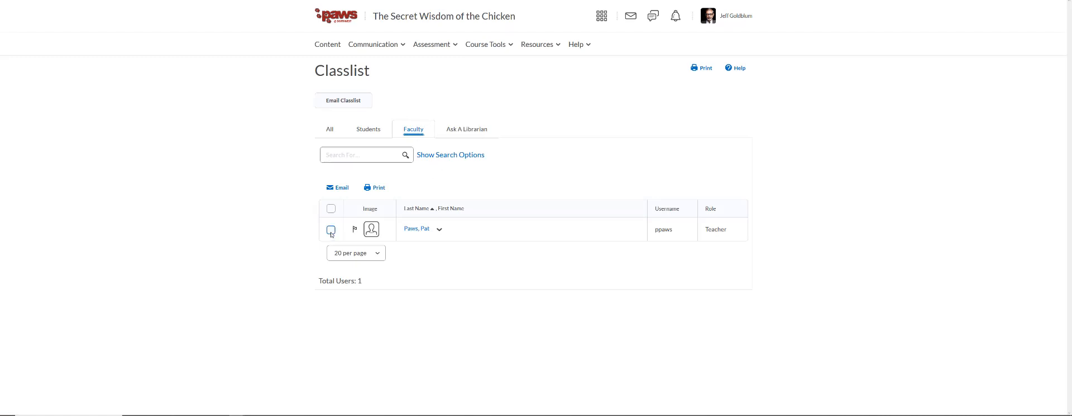
left_click(330, 229)
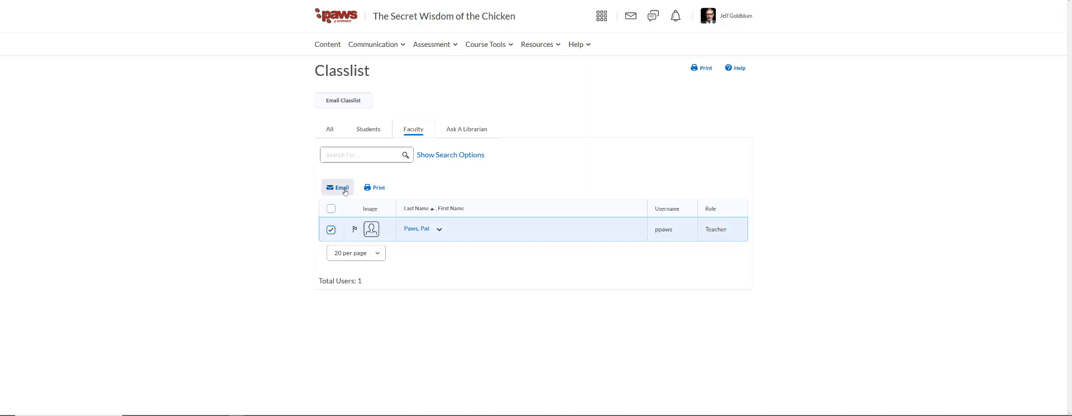
Compose an email to Pat Paws with body 'Hello, I'm here.' and select the subject text.
left_click(341, 188)
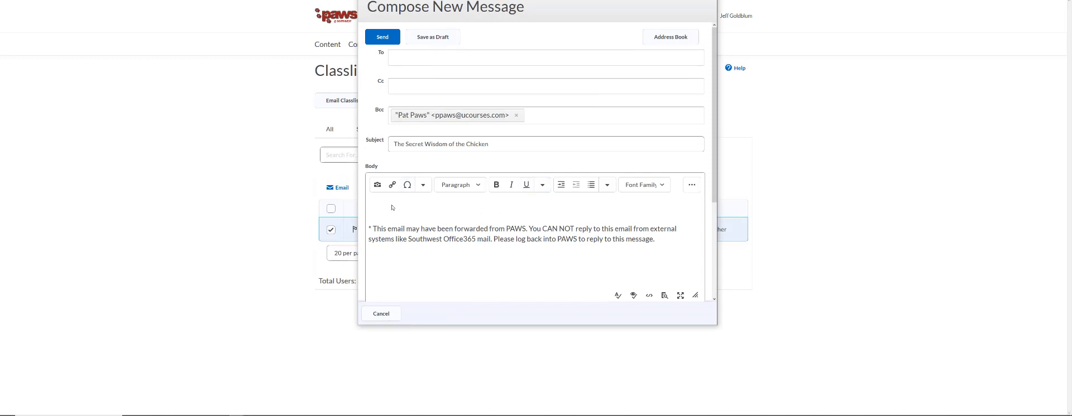
mouse_move(401, 205)
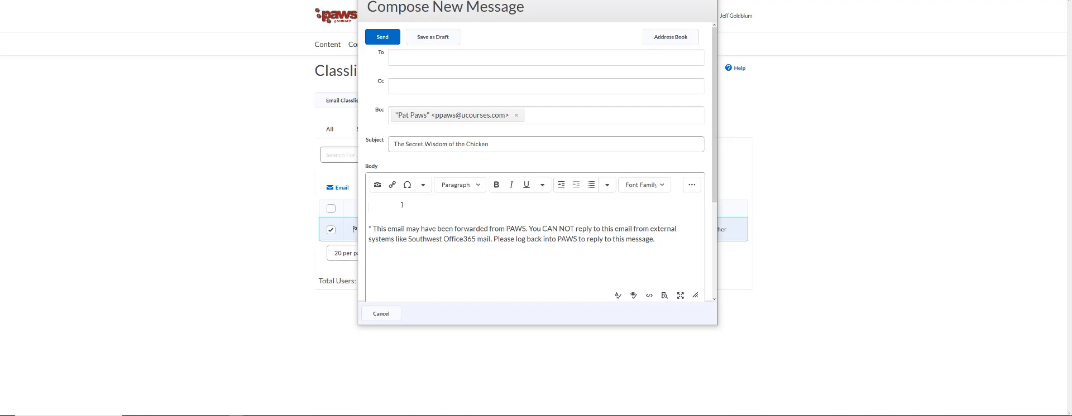
type("Hello, I'm")
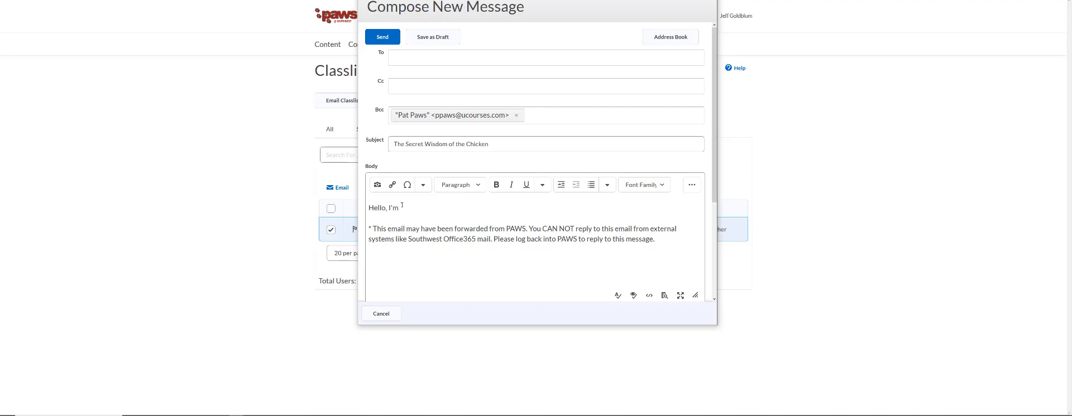
type("here.")
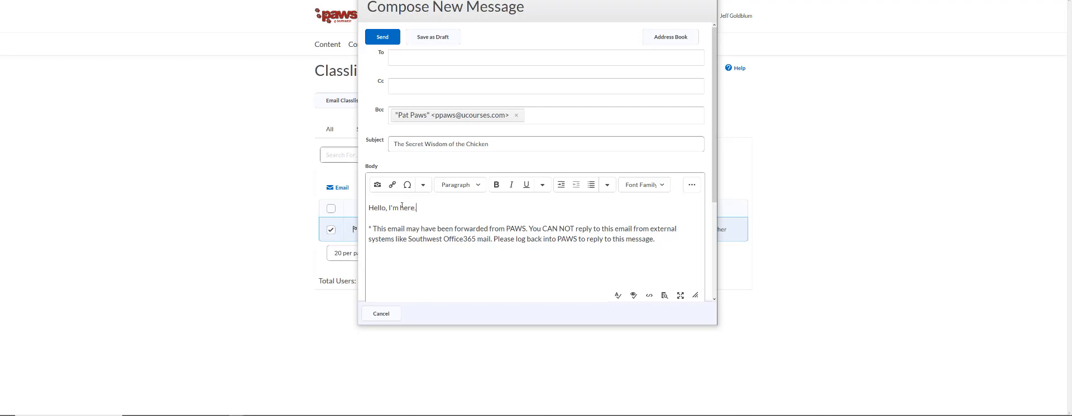
double_click(467, 144)
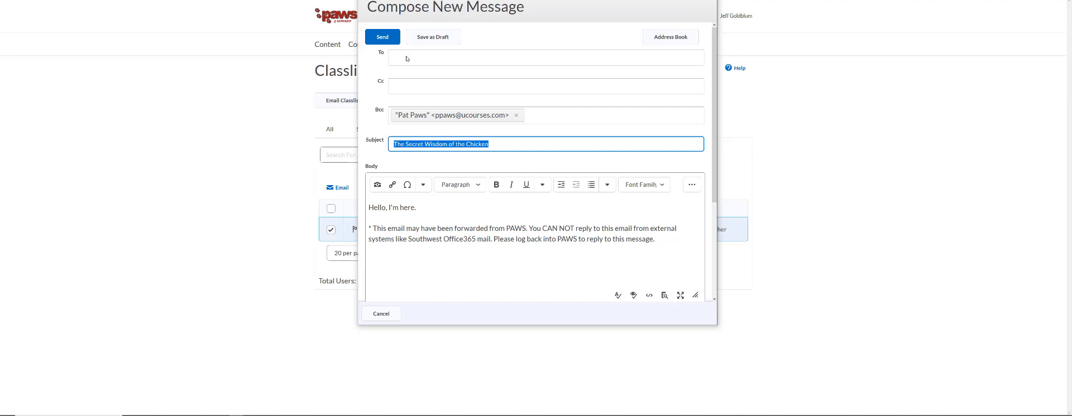
mouse_move(451, 117)
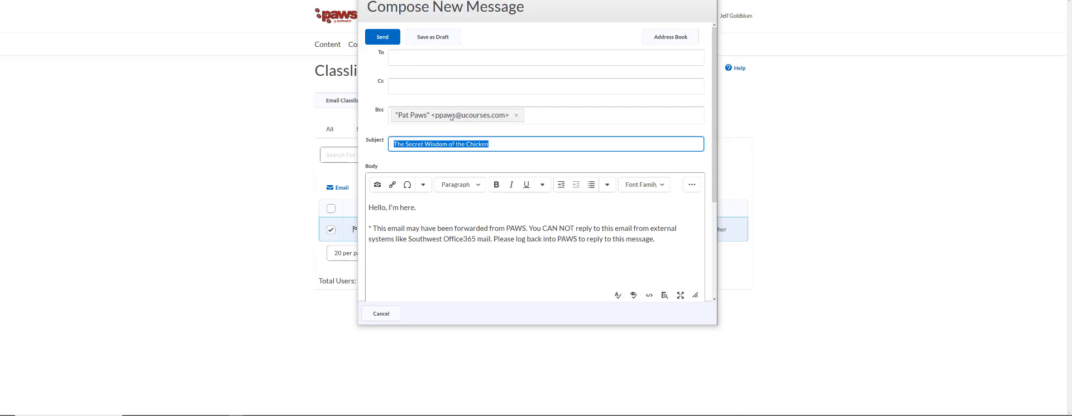
mouse_move(498, 217)
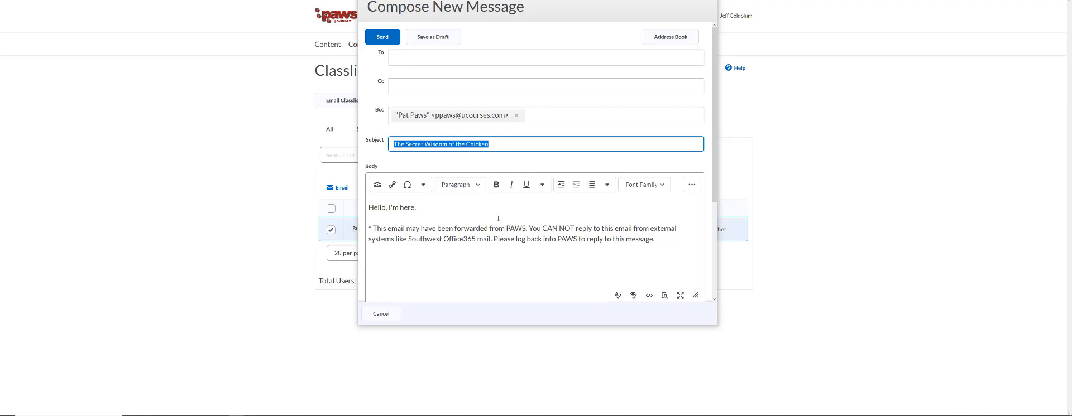
mouse_move(382, 37)
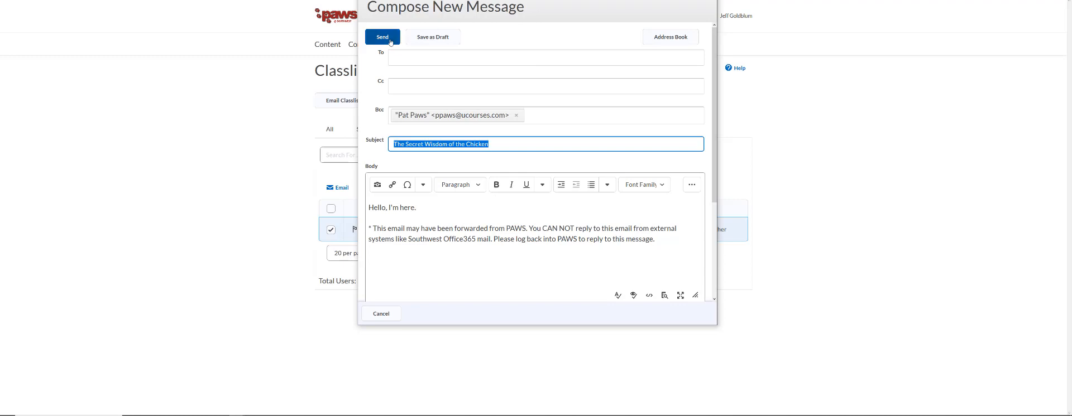
Send the email to Pat Paws and return to the faculty Classlist.
left_click(382, 37)
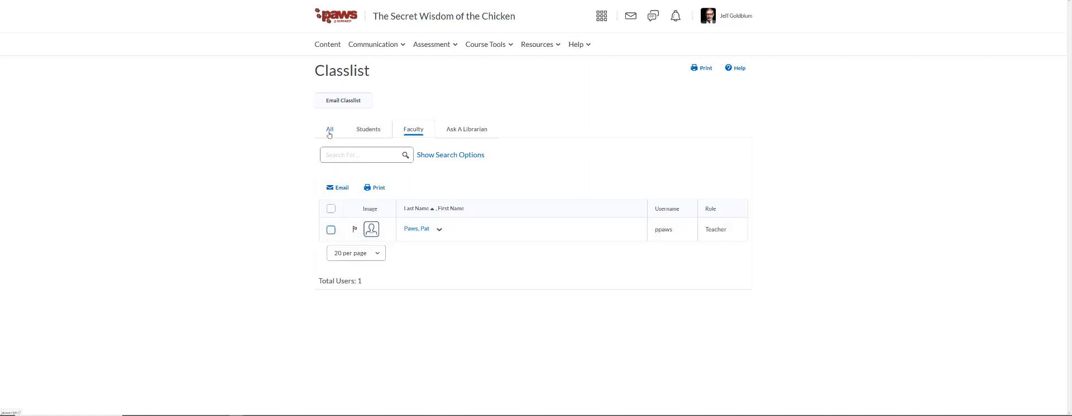
Show all class members and select everyone except Ask A Librarian.
left_click(330, 130)
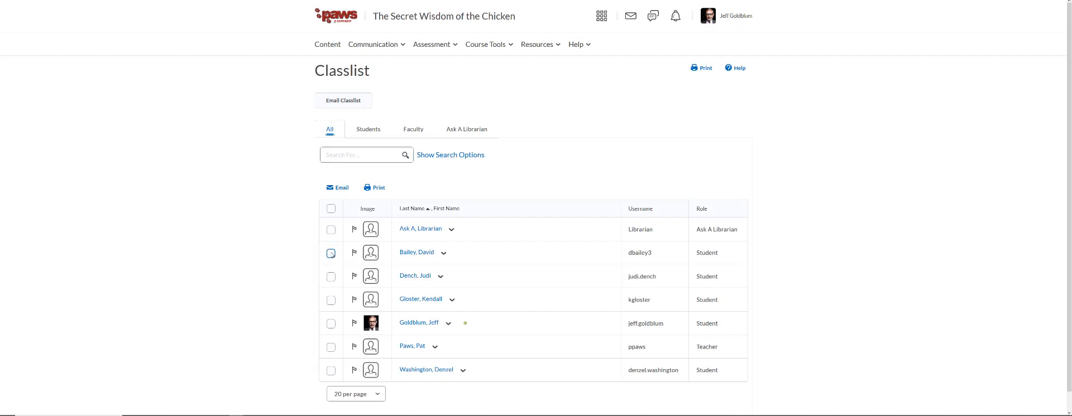
left_click(330, 209)
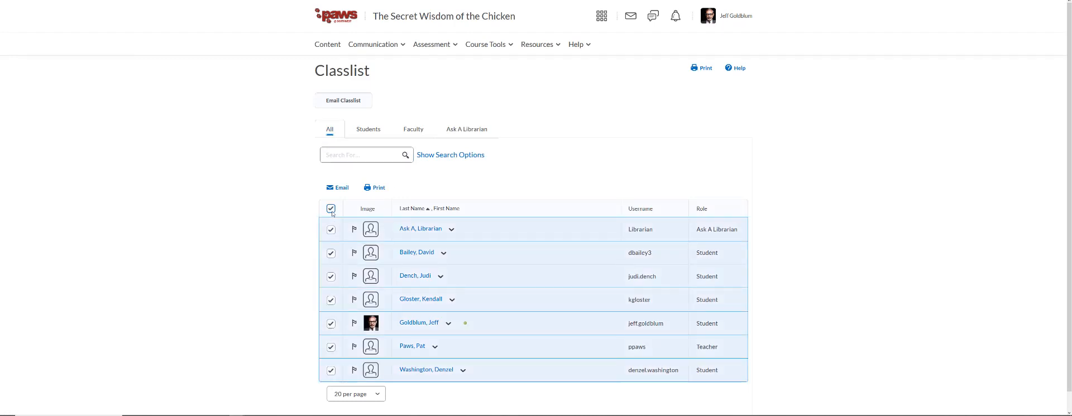
mouse_move(330, 229)
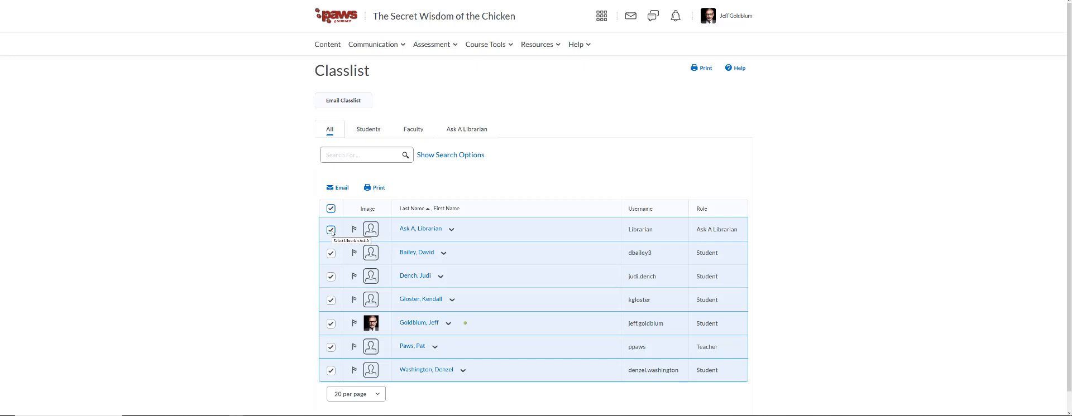
left_click(331, 230)
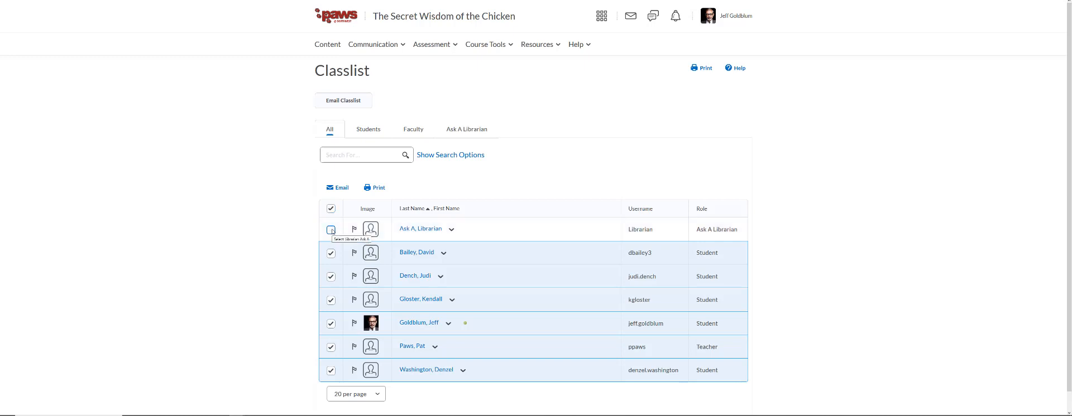
left_click(331, 230)
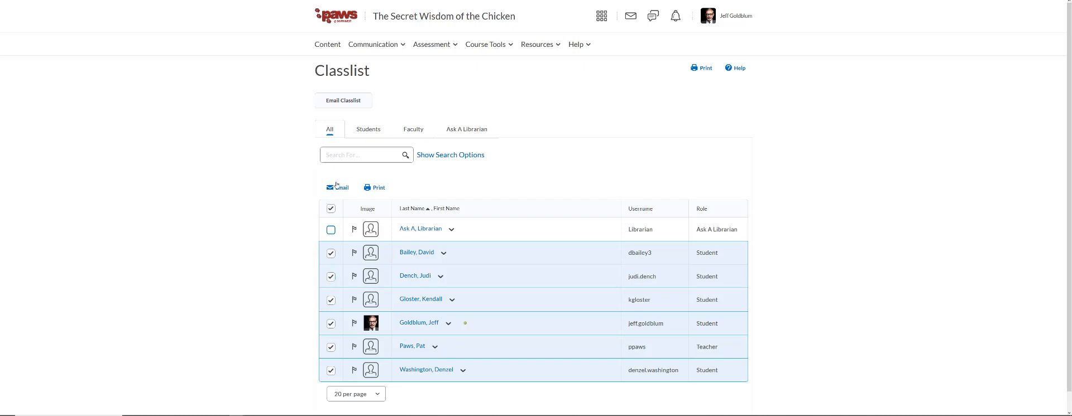
mouse_move(337, 187)
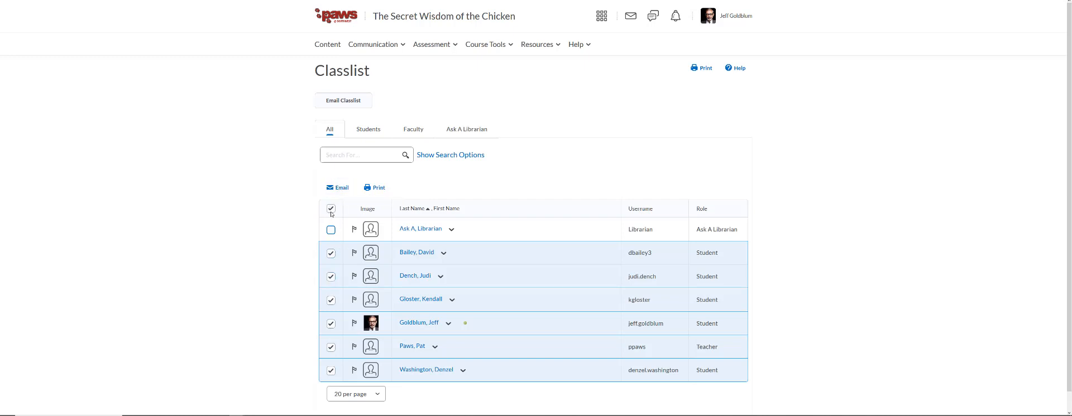
Clear the selection and pick students Judi Dench and Denzel Washington as recipients.
left_click(330, 209)
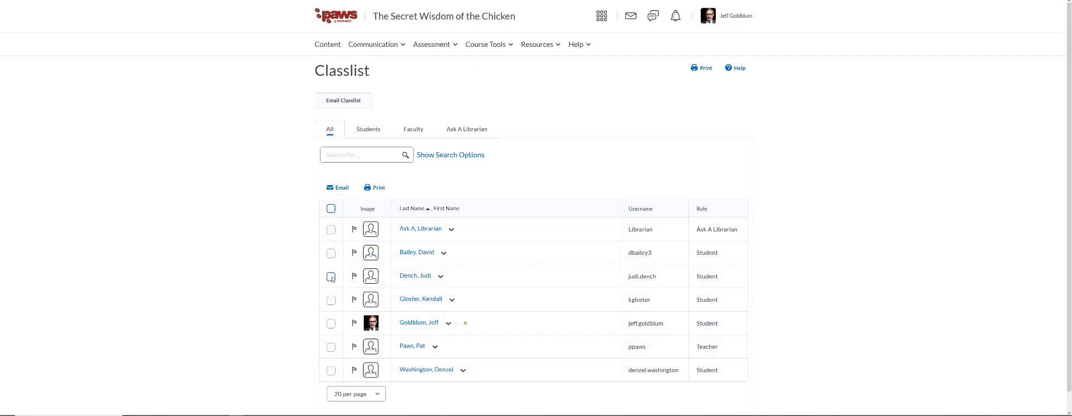
left_click(330, 277)
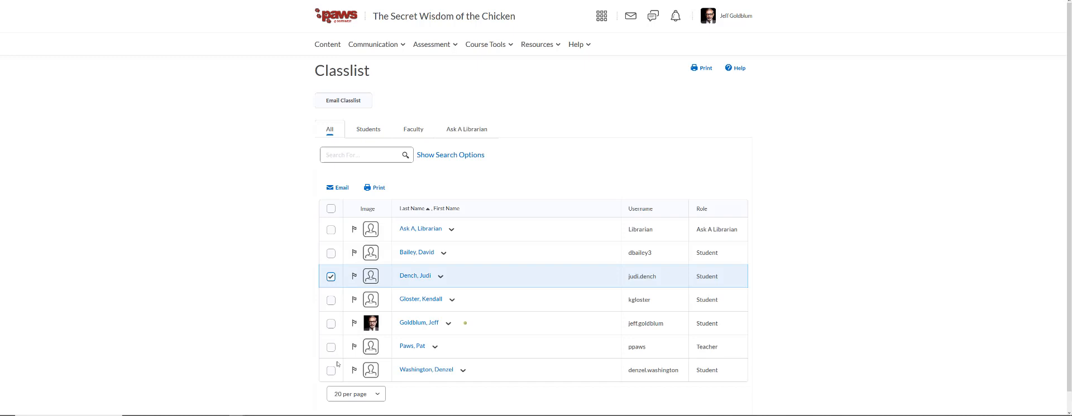
left_click(330, 370)
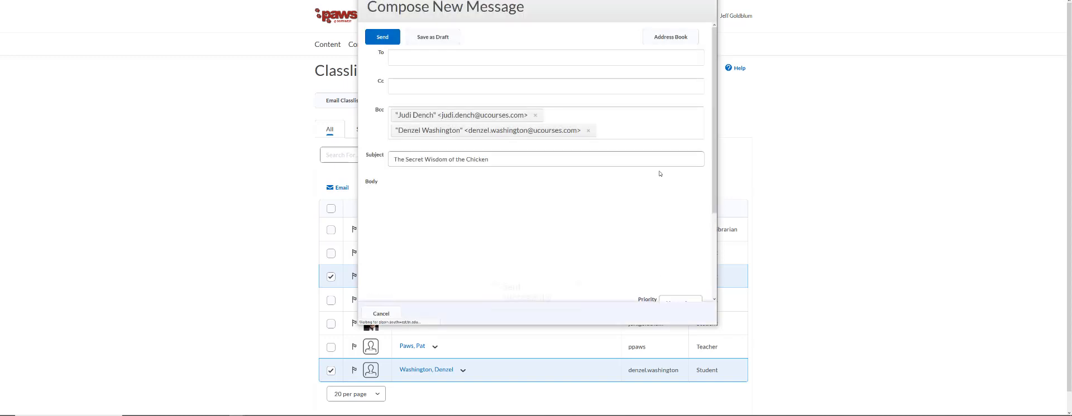
Start the email to the two students and select the whole course-title subject line.
left_click(382, 37)
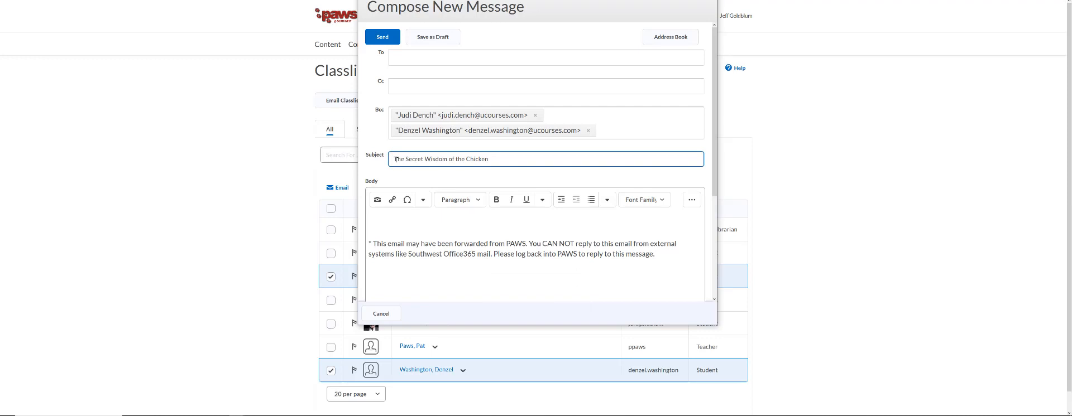
triple_click(545, 159)
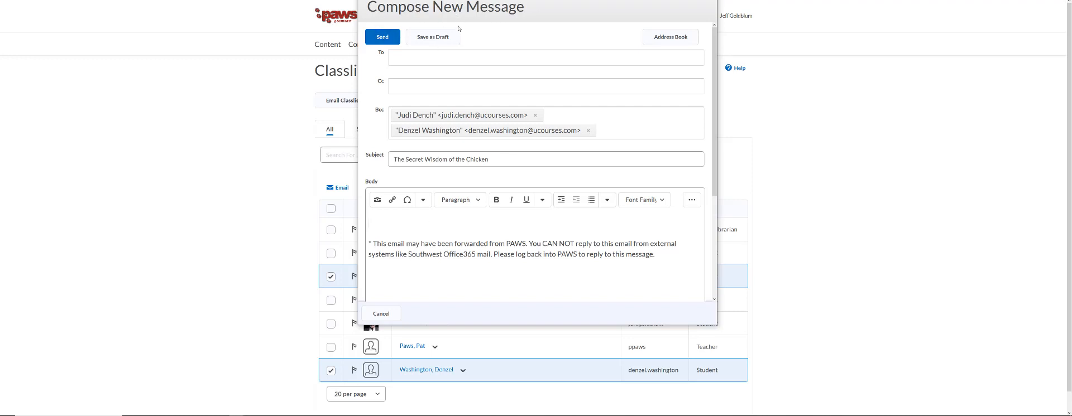
mouse_move(542, 44)
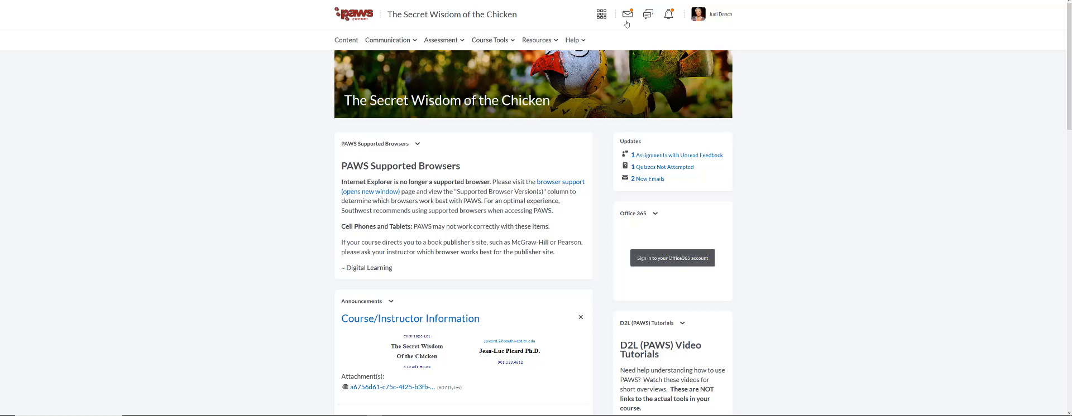
mouse_move(627, 13)
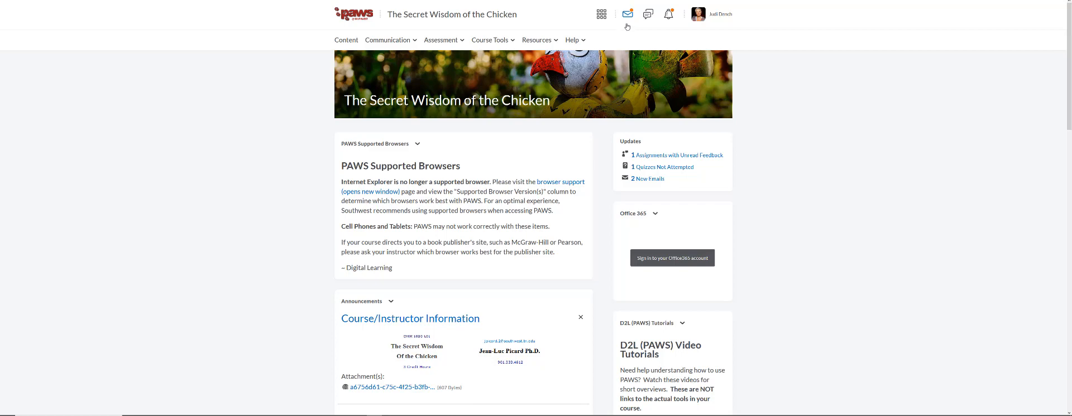
mouse_move(627, 25)
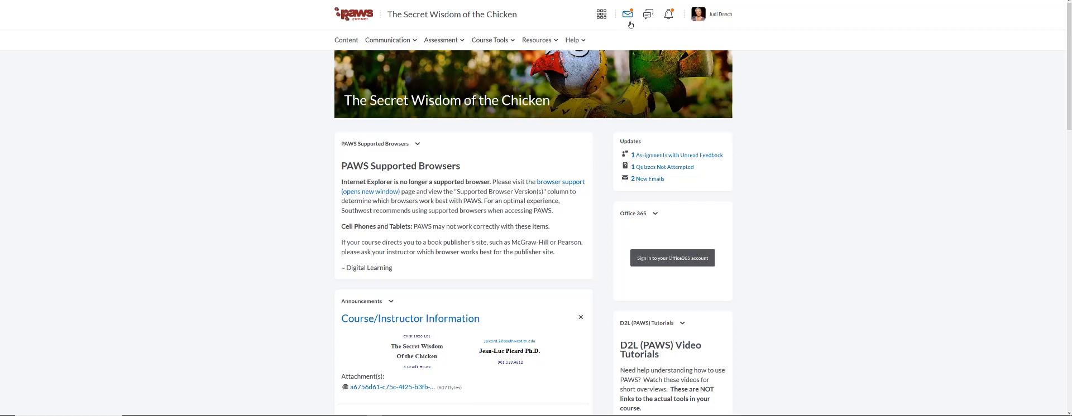
mouse_move(445, 29)
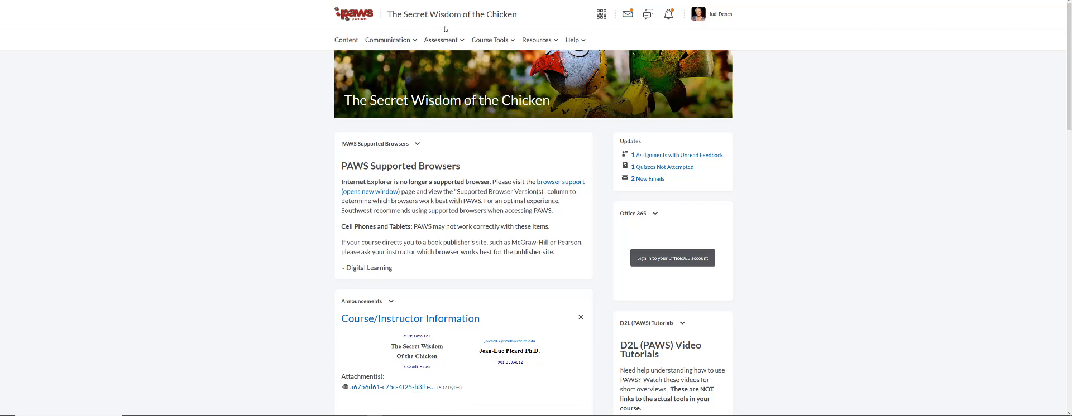
Show the Communication tools list from the course navbar.
left_click(387, 40)
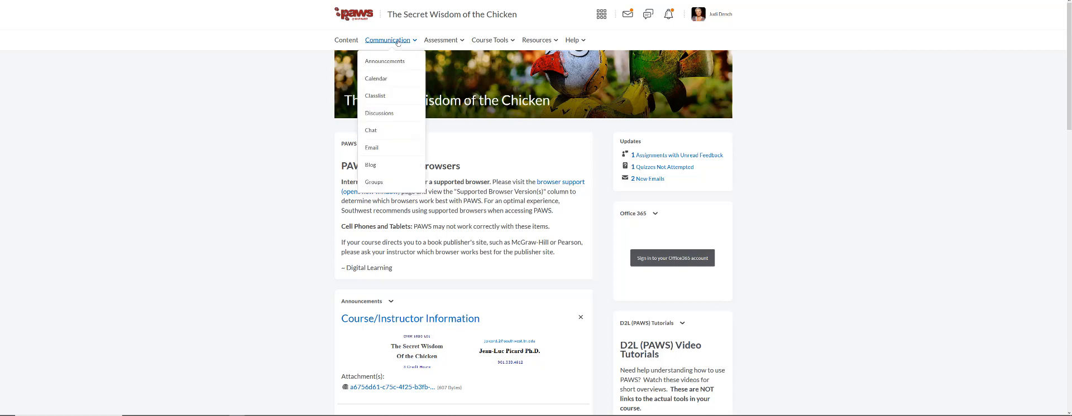
mouse_move(374, 147)
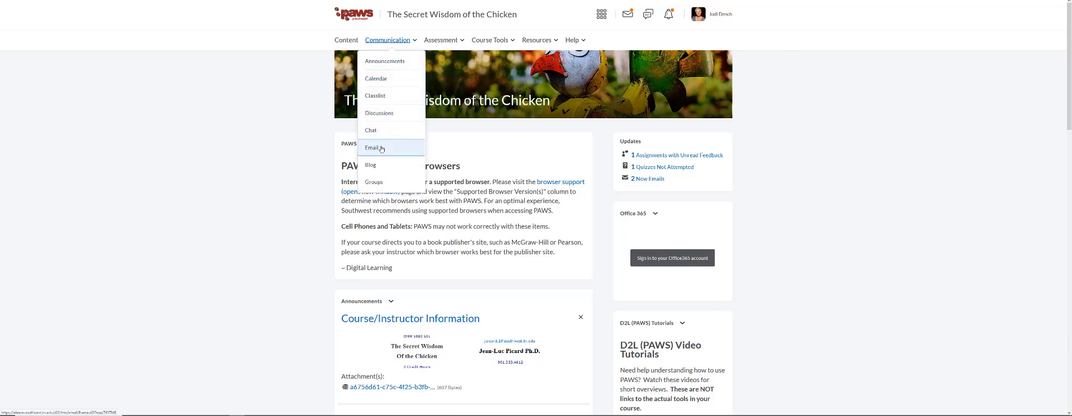
Choose Email to open Judi Dench's course inbox with messages from Pat Paws.
left_click(370, 148)
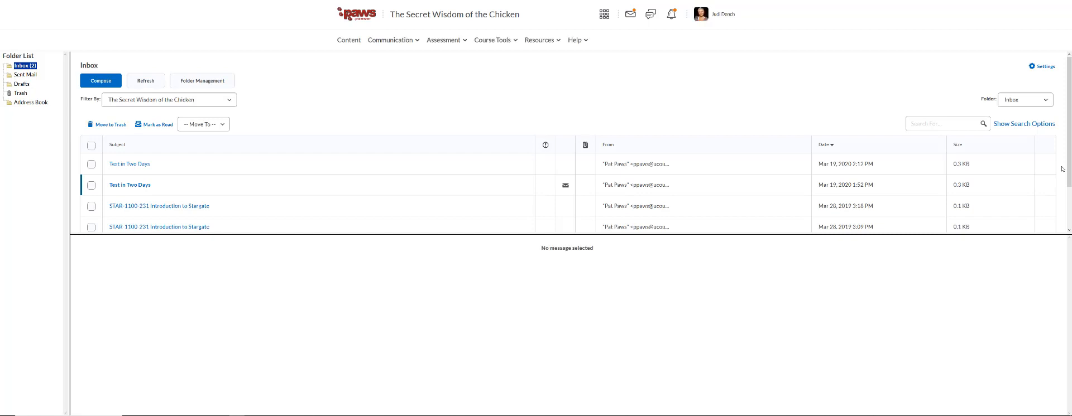
mouse_move(579, 244)
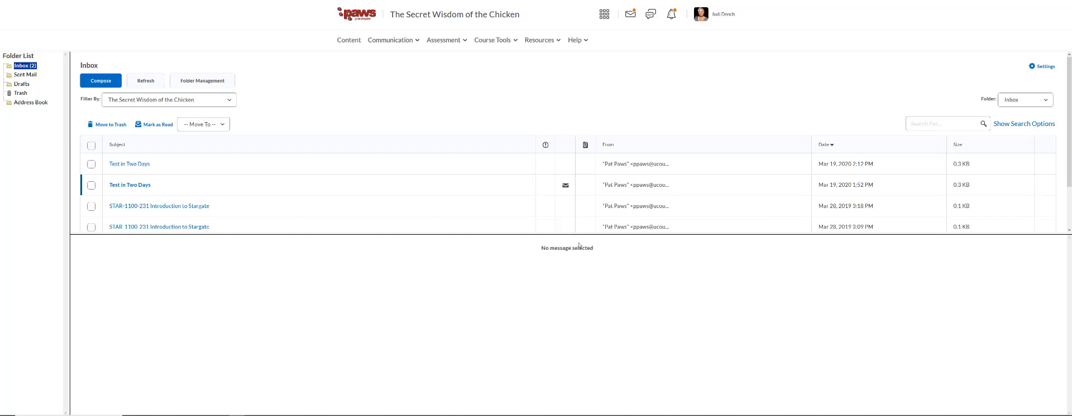
mouse_move(173, 183)
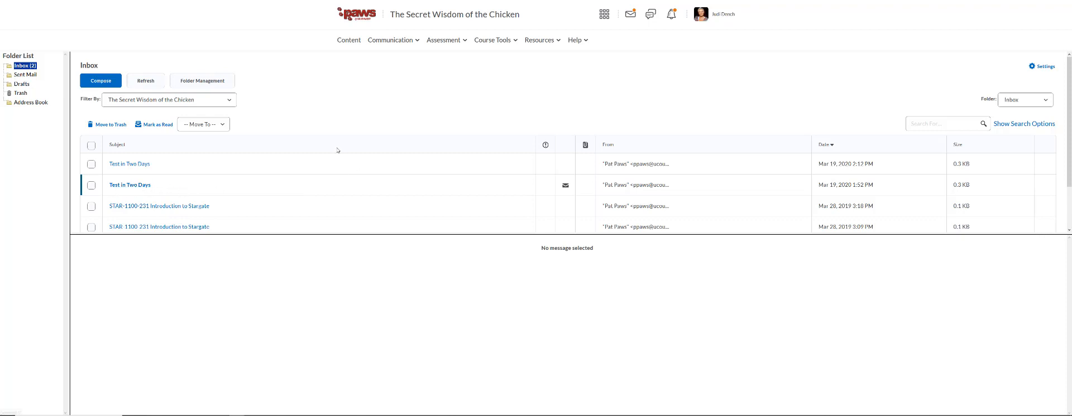
mouse_move(129, 184)
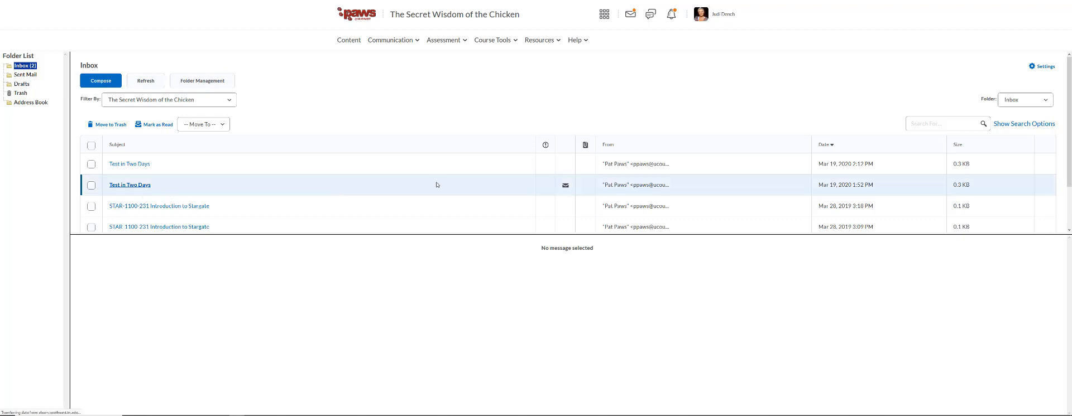
Read Pat Paws's unread 'Test in Two Days' message about reviewing Chapters 4 & 6.
left_click(129, 184)
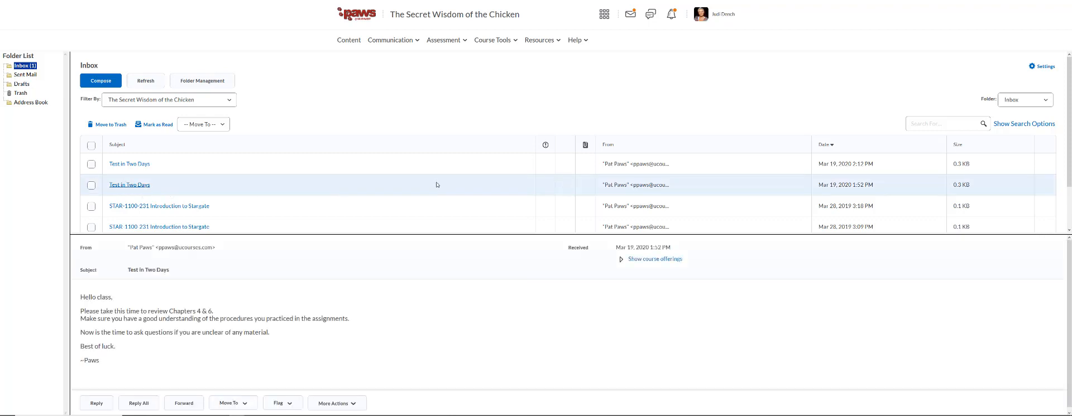
mouse_move(429, 315)
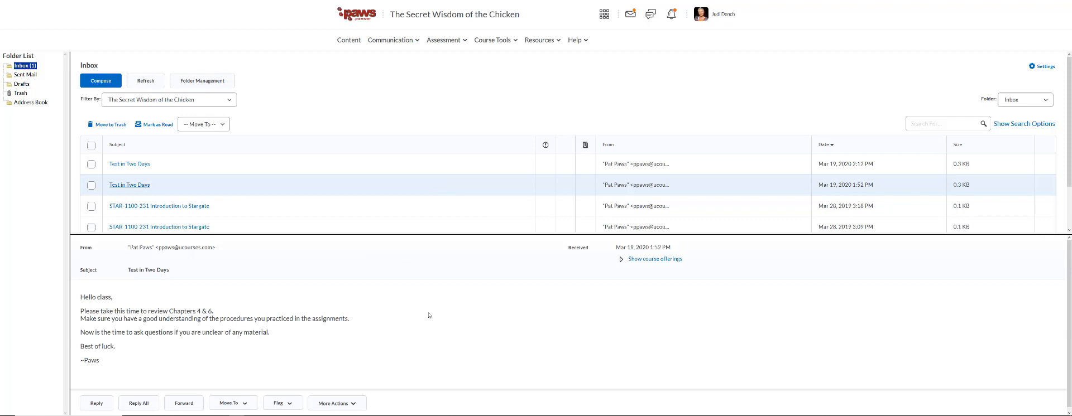
mouse_move(426, 288)
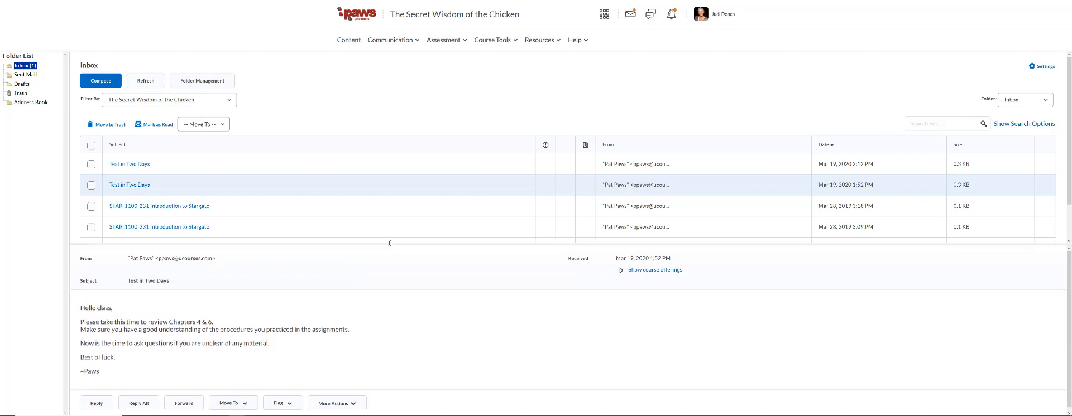
mouse_move(446, 331)
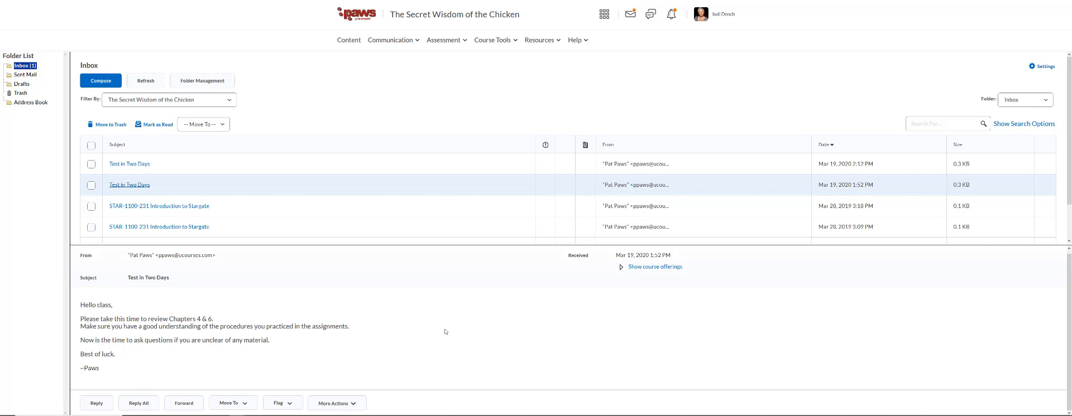
mouse_move(453, 23)
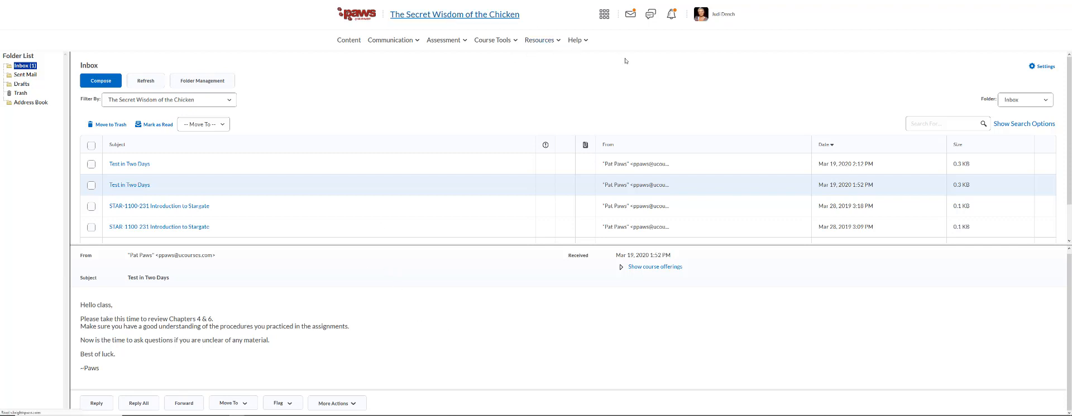
Go back to The Secret Wisdom of the Chicken homepage, which now reports one new email.
left_click(454, 13)
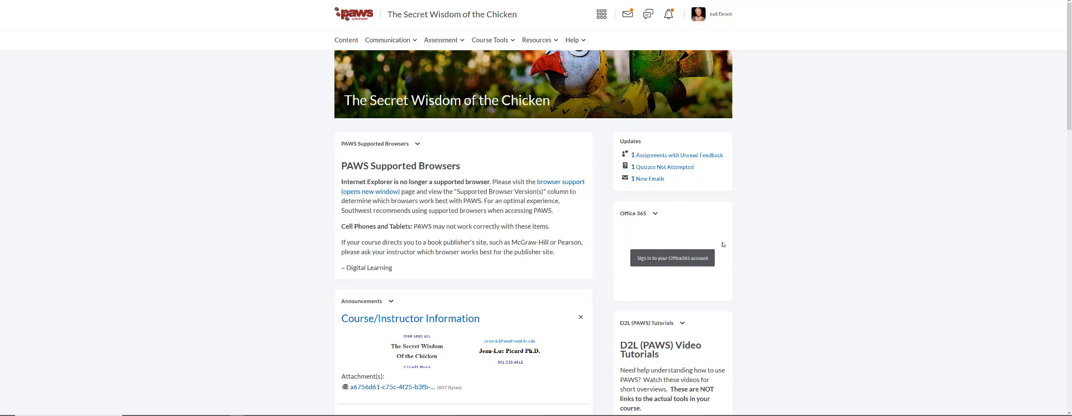
mouse_move(617, 246)
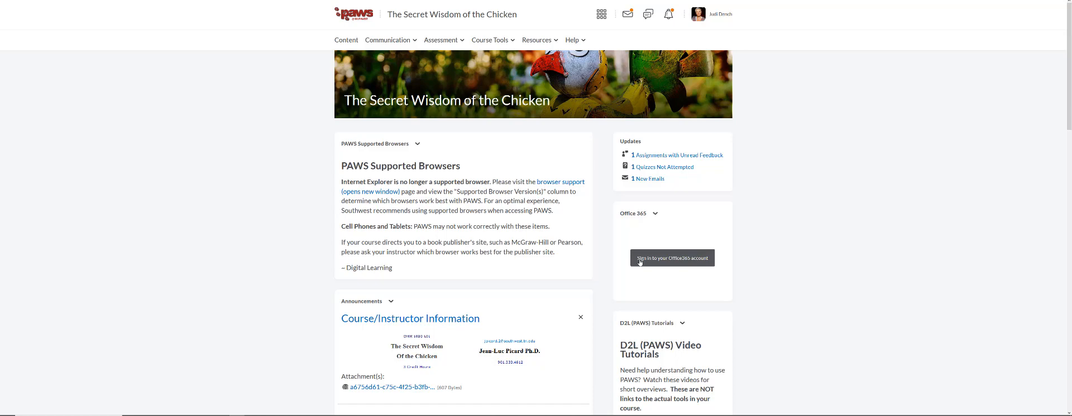
mouse_move(551, 149)
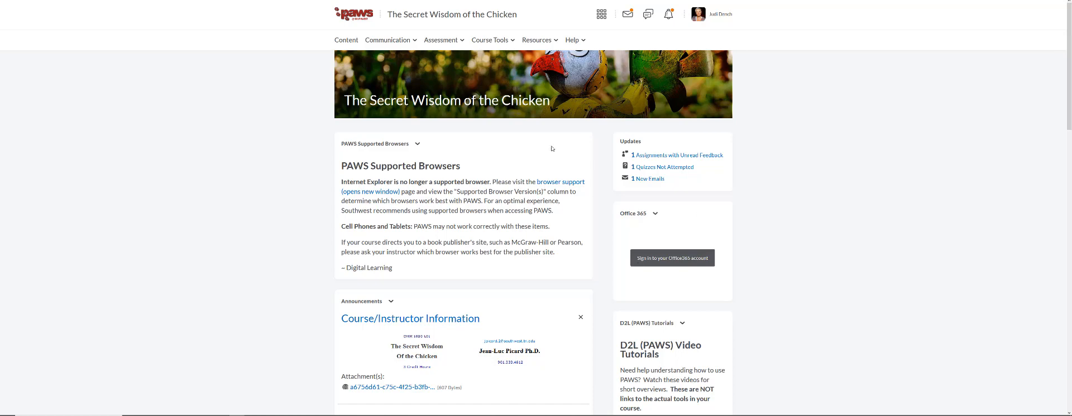
mouse_move(441, 40)
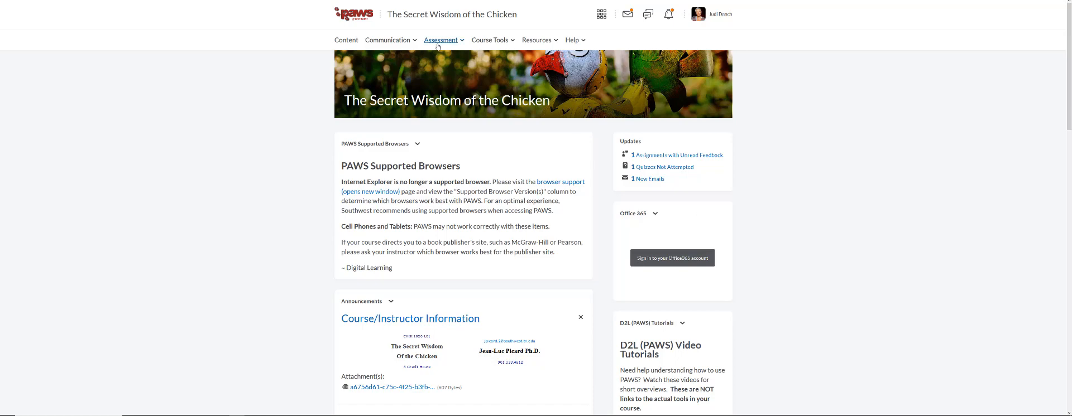
Open the Student Information Sheet assignment from Assessment > Assignments.
left_click(441, 40)
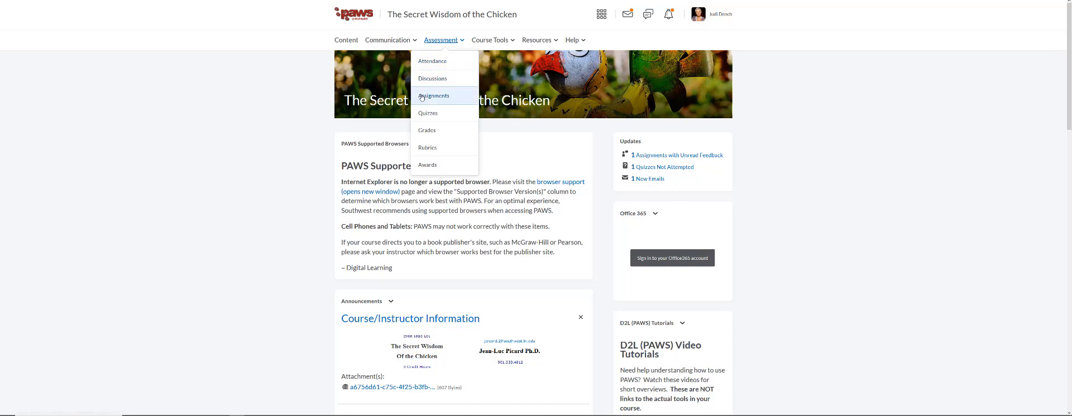
left_click(433, 96)
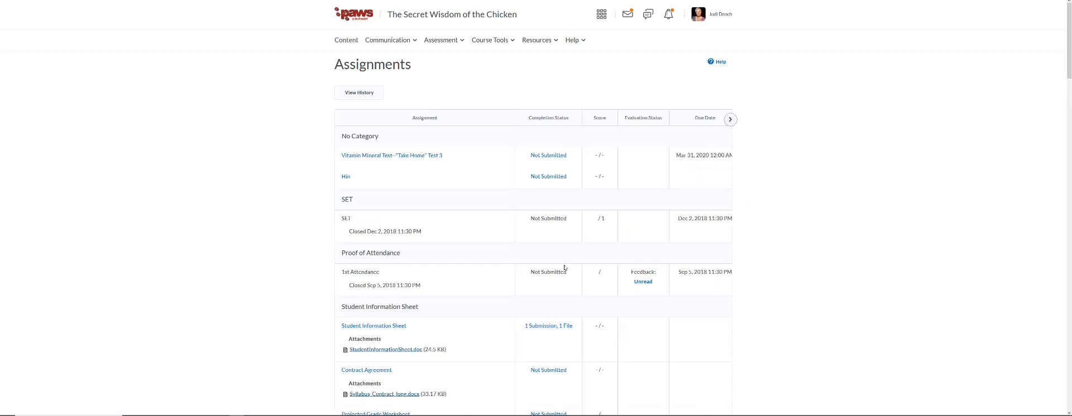
scroll("down", 3)
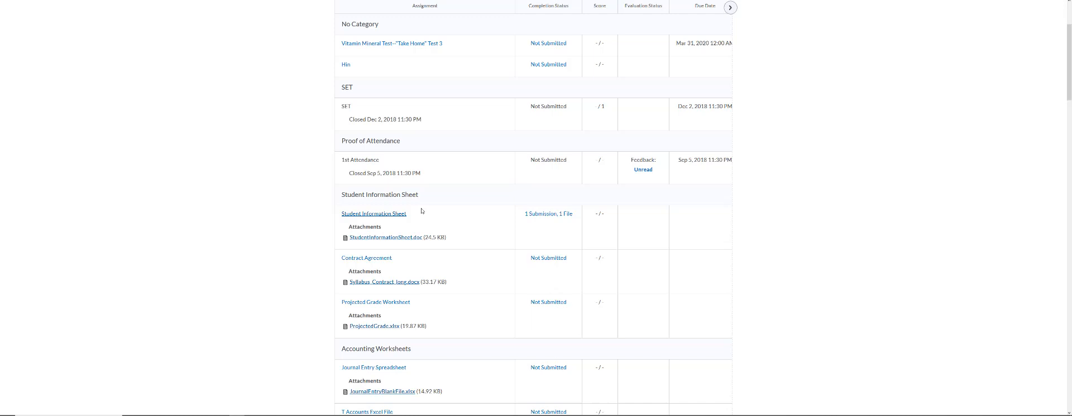
left_click(374, 214)
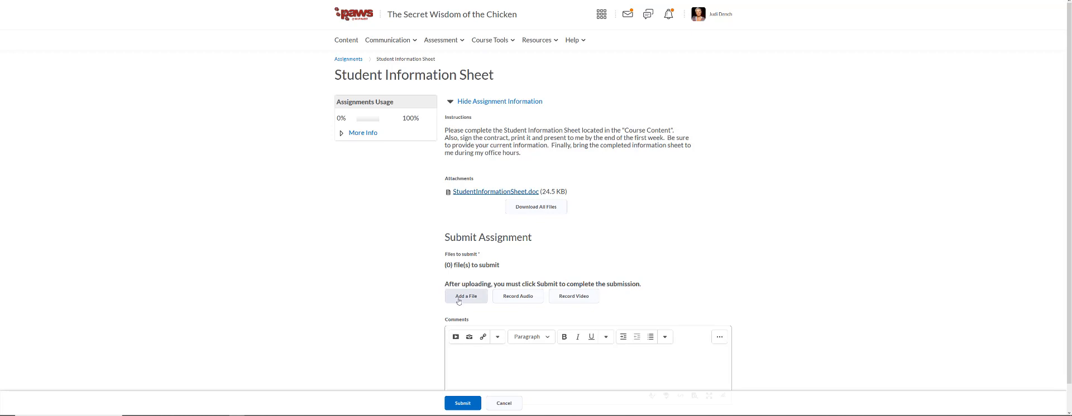
Start adding a file to the submission, showing My Computer and OneDrive Files sources.
left_click(466, 296)
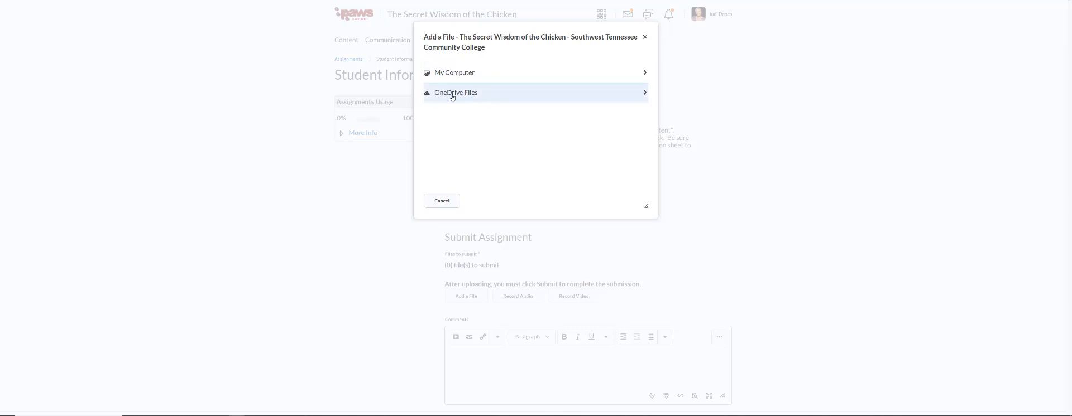
mouse_move(445, 98)
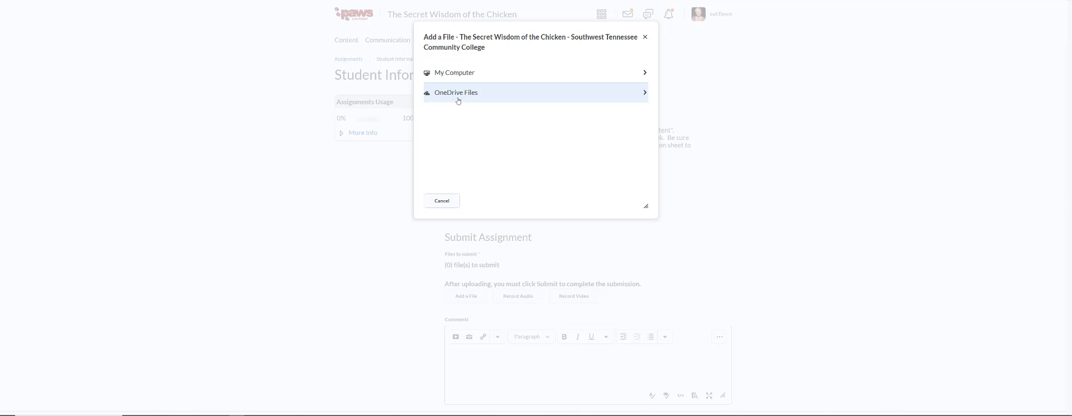
mouse_move(455, 92)
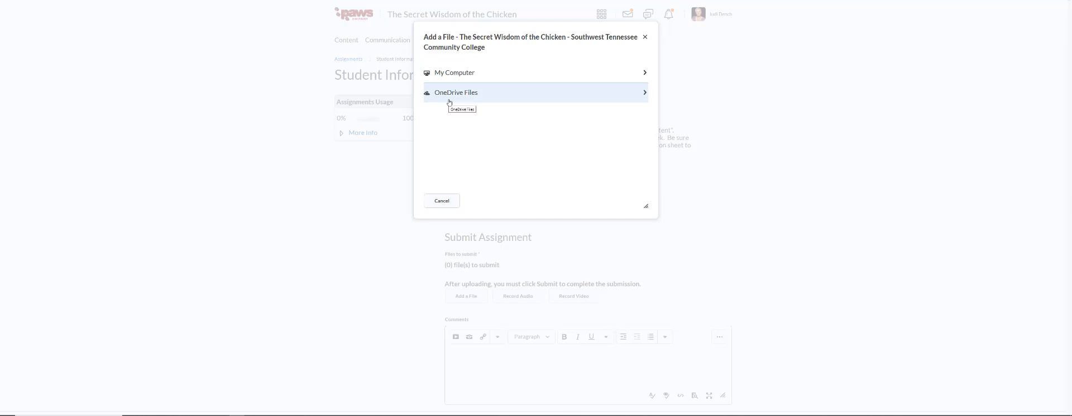